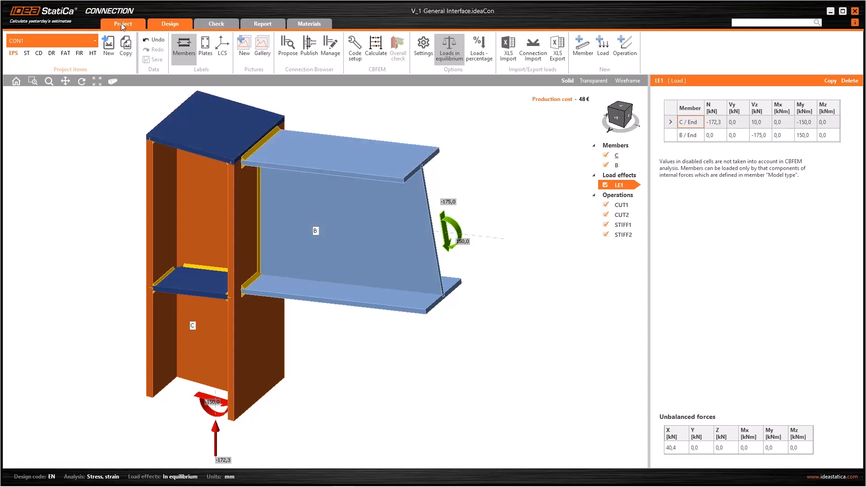
- Leave the connection model for the start page with New, Open, Units and Preferences
{"action": "left_click", "coordinate": [123, 23]}
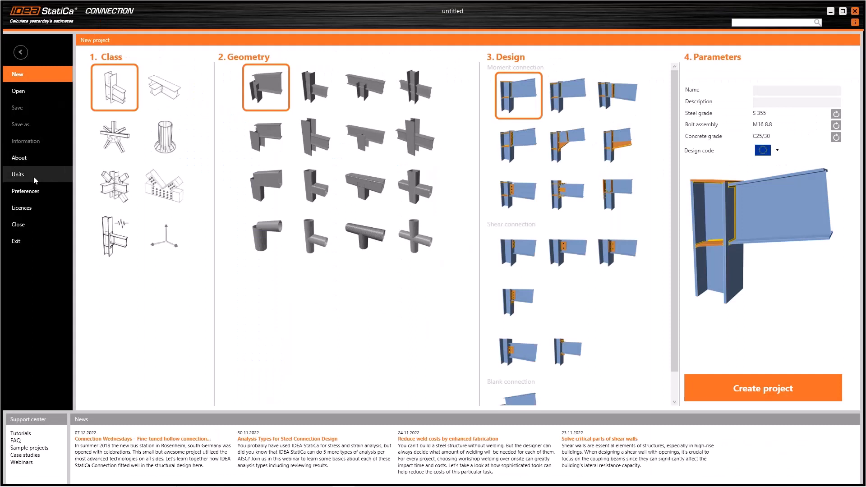
- Review the Units table, inspecting the Axial Stiffness row and the Angle unit choices
{"action": "left_click", "coordinate": [18, 174]}
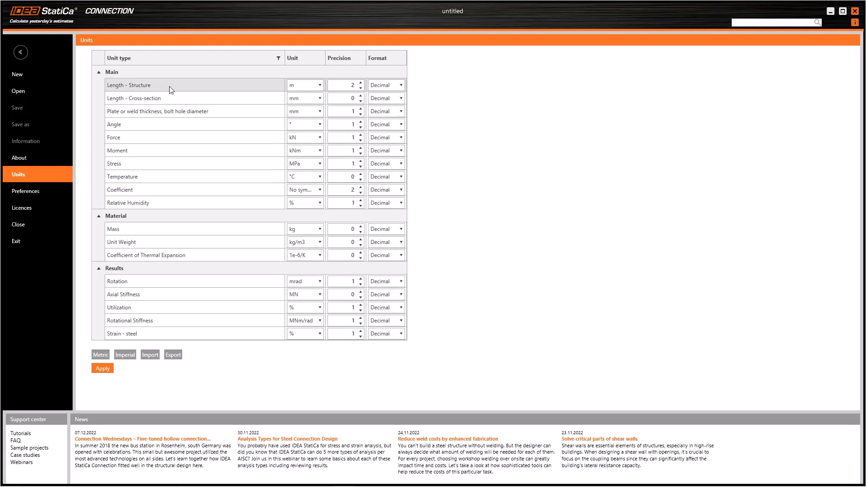
{"action": "mouse_move", "coordinate": [155, 71]}
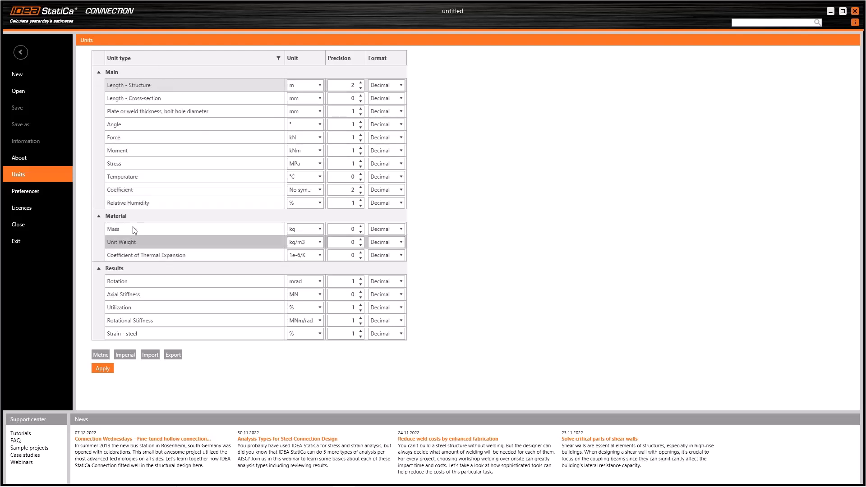
{"action": "mouse_move", "coordinate": [164, 292]}
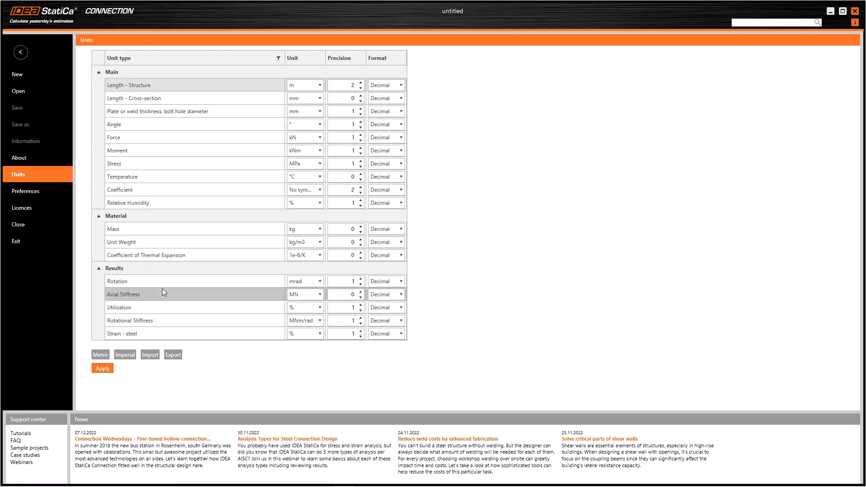
{"action": "left_click", "coordinate": [317, 85]}
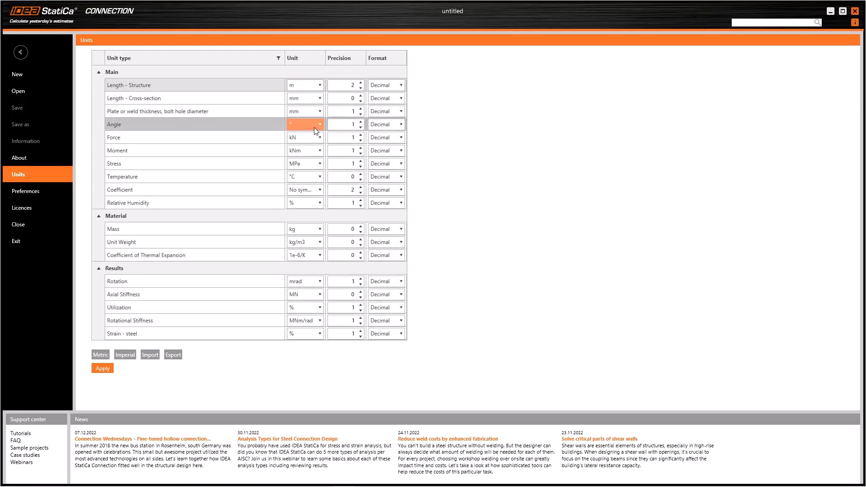
{"action": "left_click", "coordinate": [317, 163]}
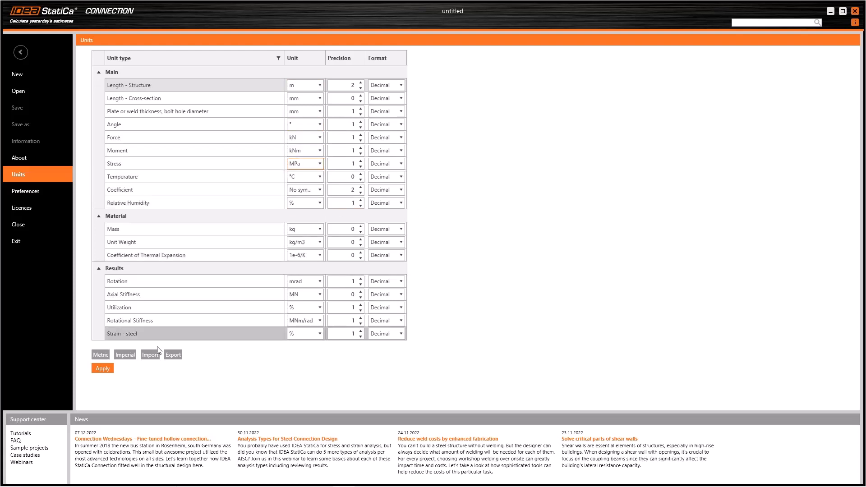
{"action": "mouse_move", "coordinate": [126, 361]}
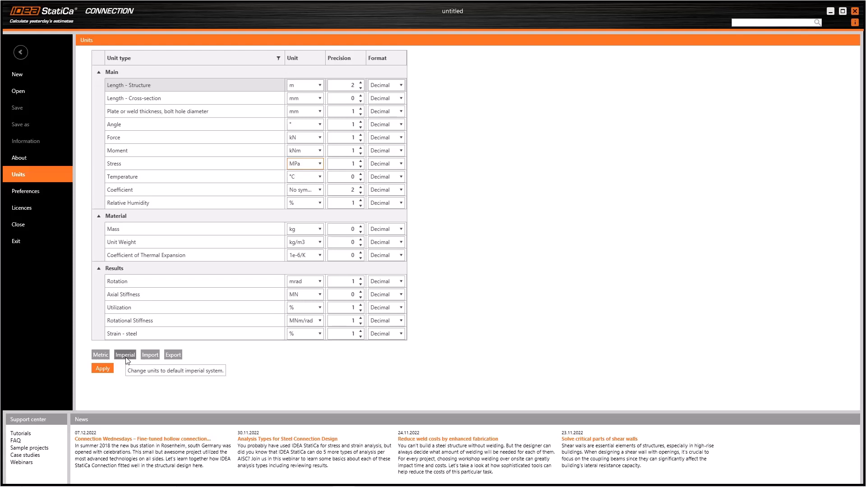
{"action": "left_click", "coordinate": [342, 189]}
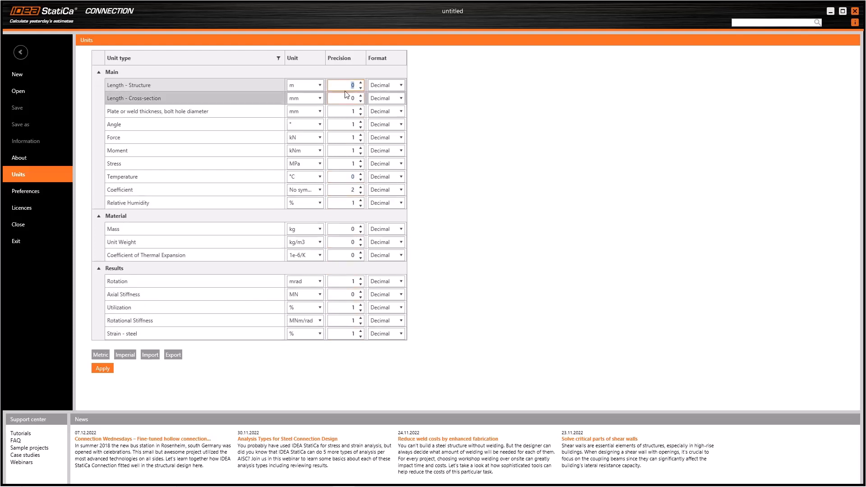
- Leave the precision field and switch to the application Preferences page
{"action": "left_click", "coordinate": [361, 83]}
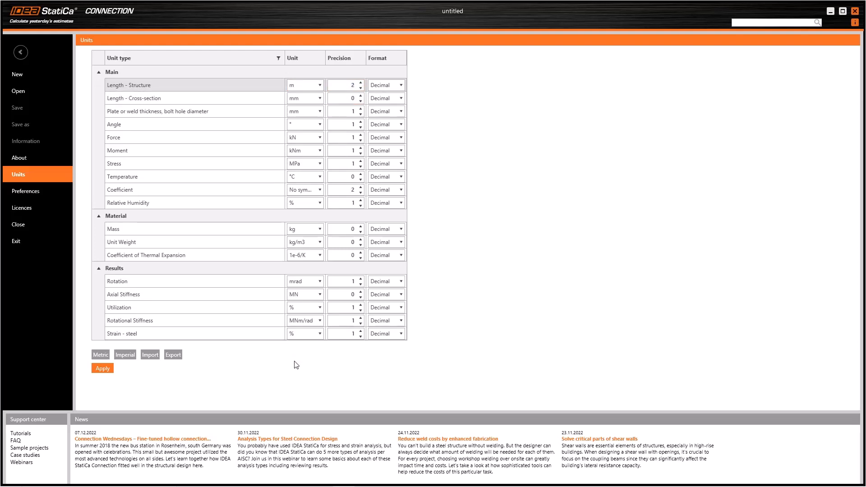
{"action": "mouse_move", "coordinate": [233, 365]}
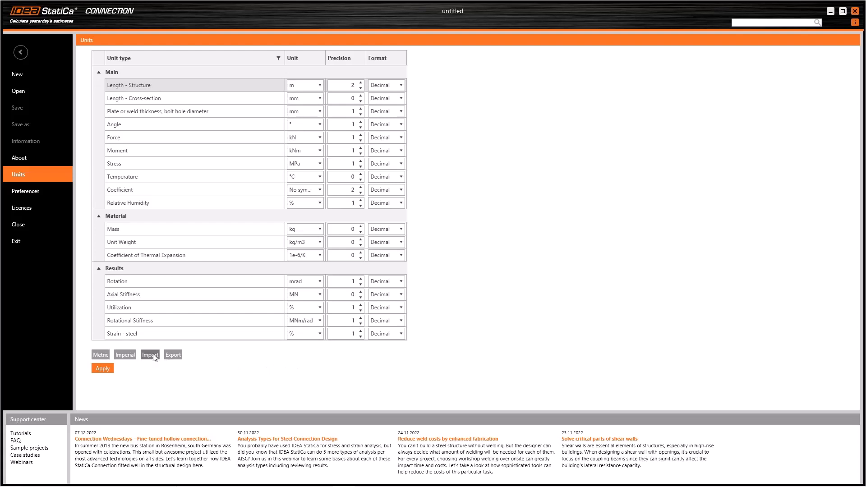
{"action": "mouse_move", "coordinate": [152, 357]}
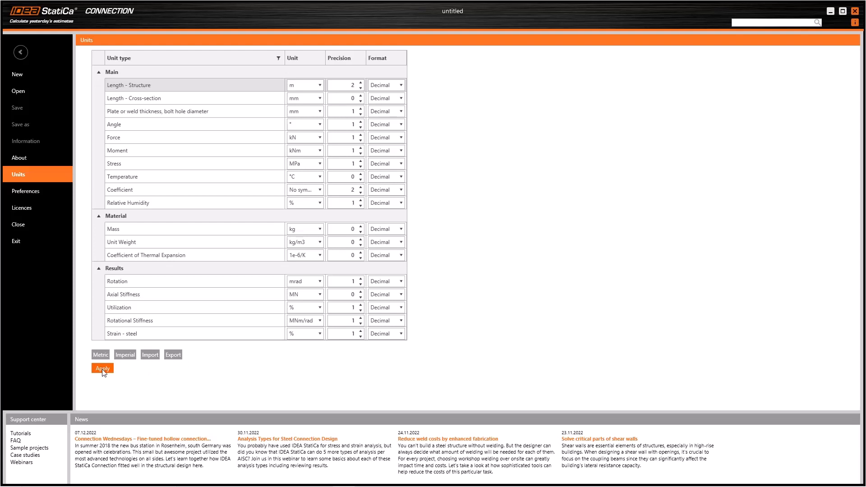
{"action": "mouse_move", "coordinate": [37, 192]}
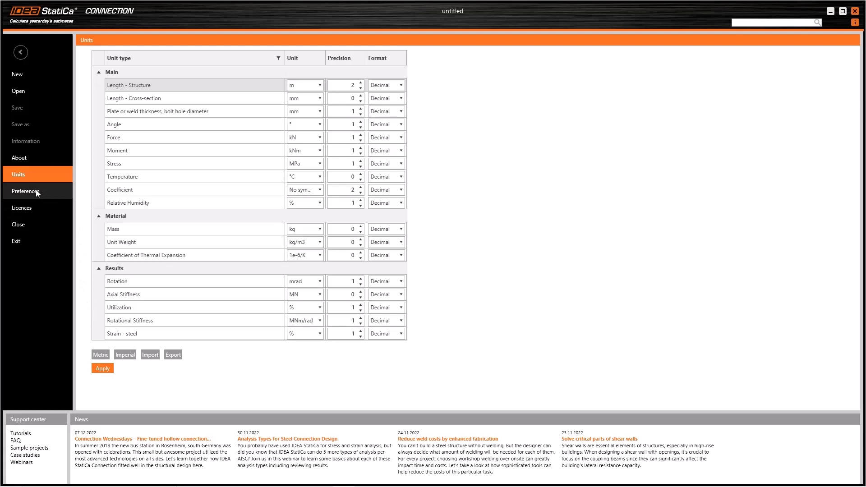
{"action": "left_click", "coordinate": [26, 191]}
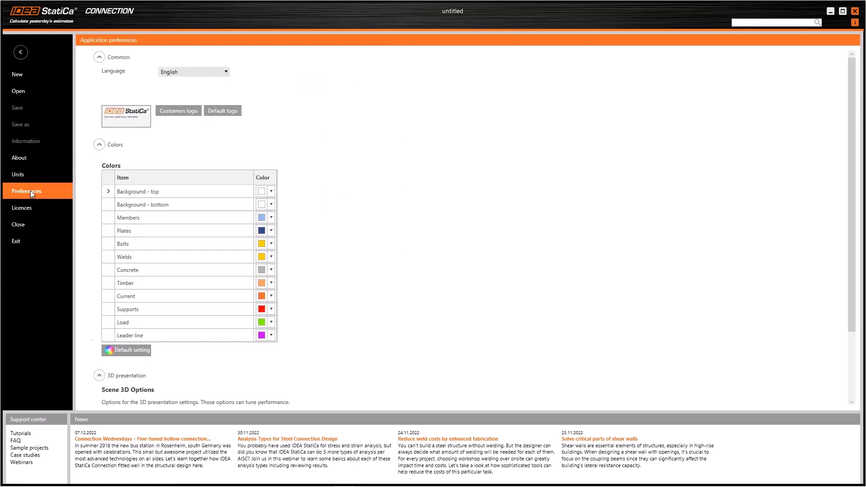
{"action": "left_click", "coordinate": [225, 73]}
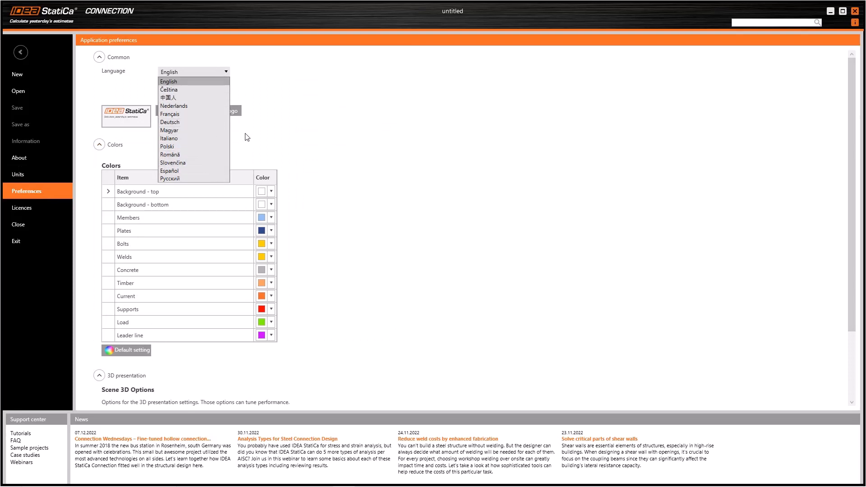
{"action": "left_click", "coordinate": [167, 81]}
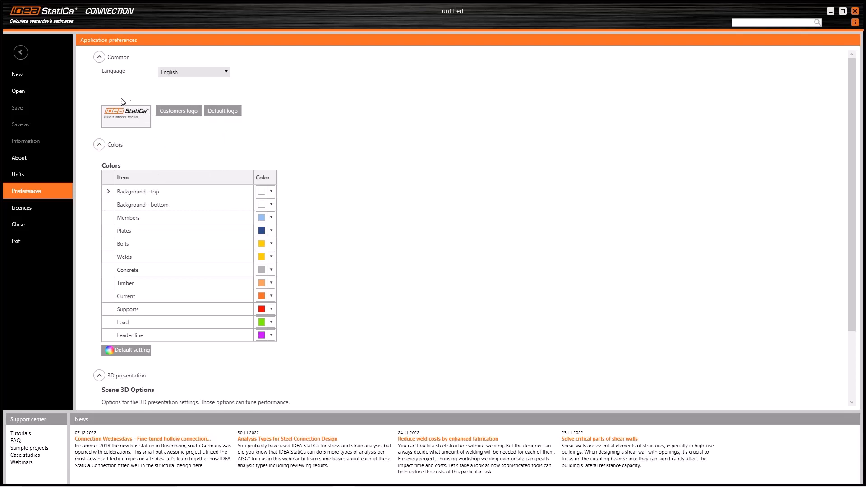
{"action": "mouse_move", "coordinate": [167, 130]}
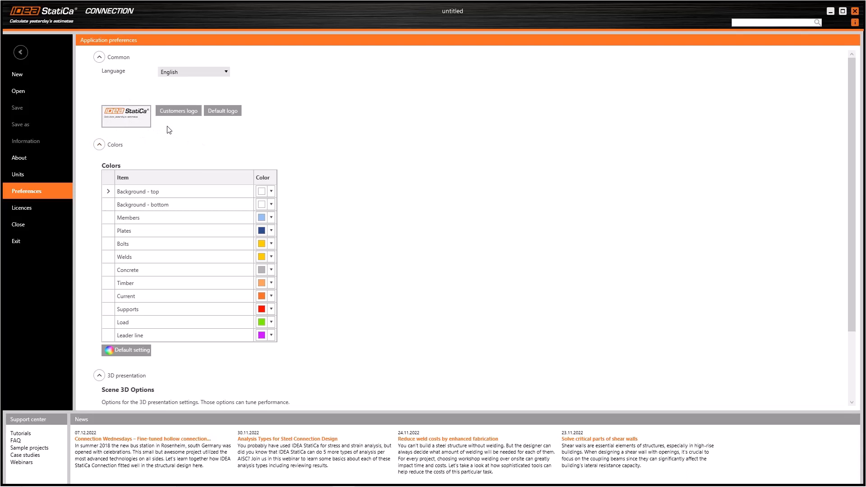
{"action": "mouse_move", "coordinate": [177, 114]}
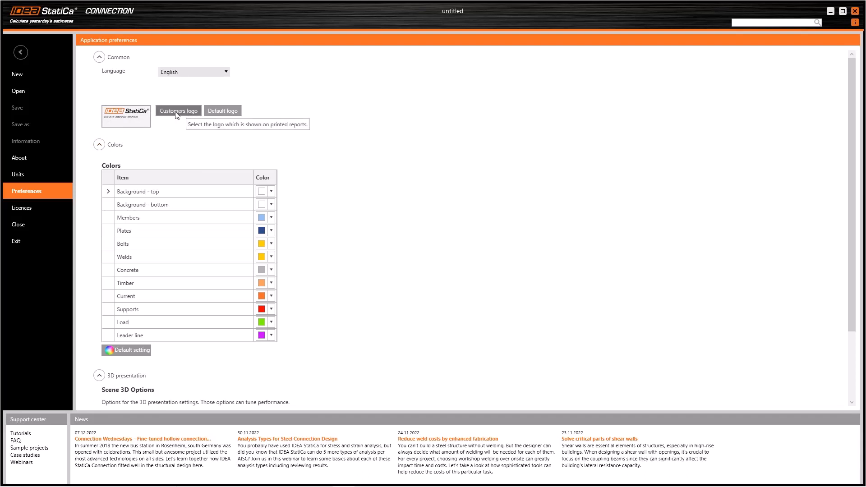
{"action": "mouse_move", "coordinate": [186, 115]}
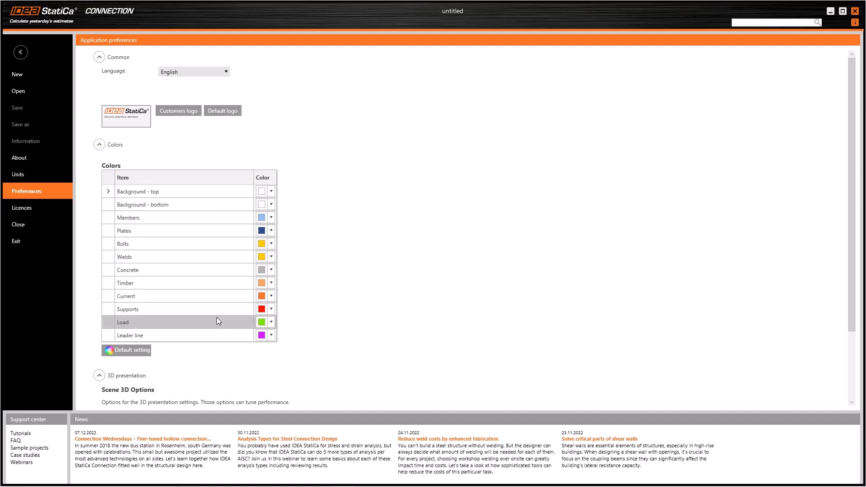
{"action": "mouse_move", "coordinate": [275, 230]}
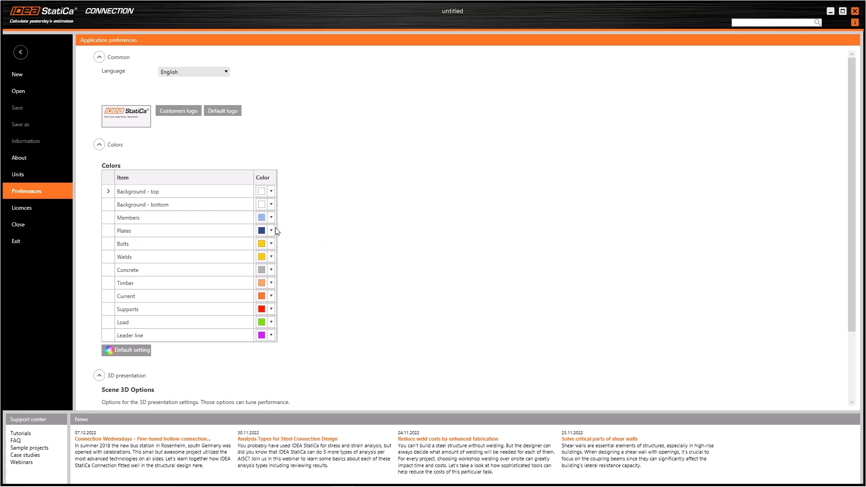
{"action": "left_click", "coordinate": [270, 231]}
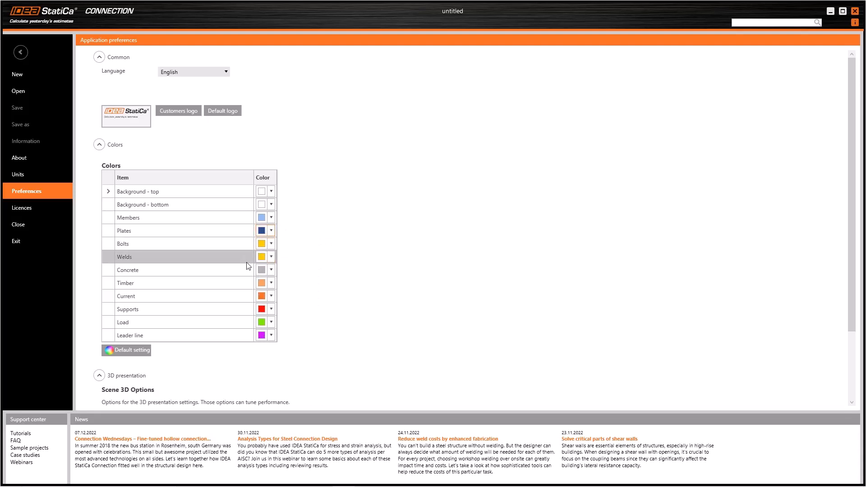
{"action": "mouse_move", "coordinate": [297, 269]}
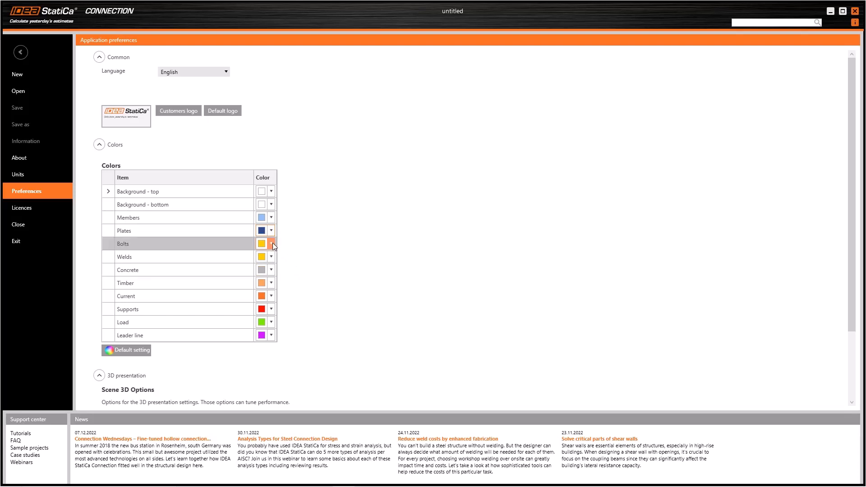
{"action": "left_click", "coordinate": [270, 244]}
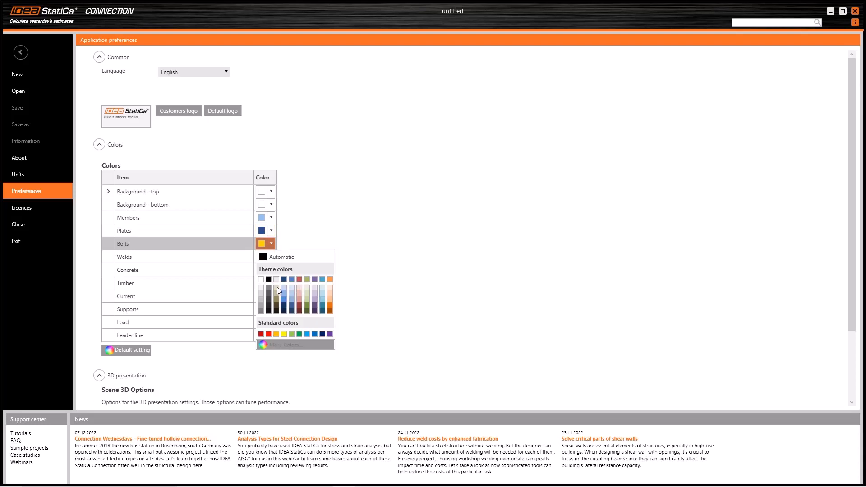
{"action": "mouse_move", "coordinate": [308, 291]}
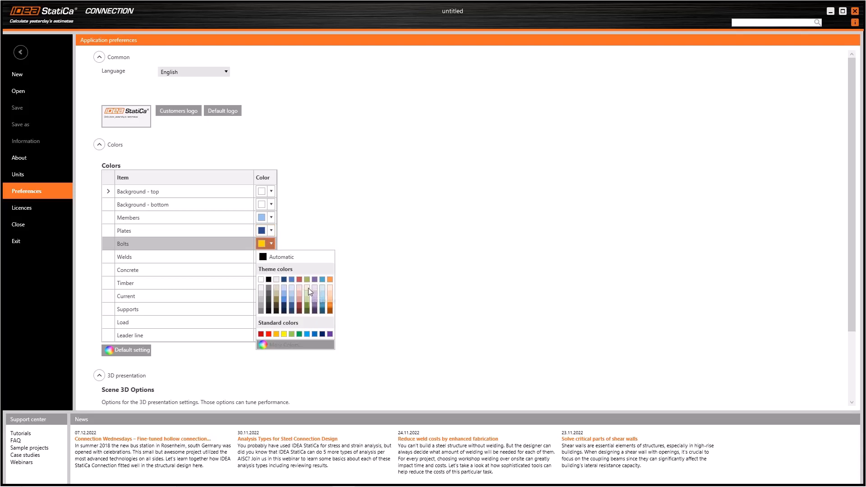
{"action": "mouse_move", "coordinate": [290, 285]}
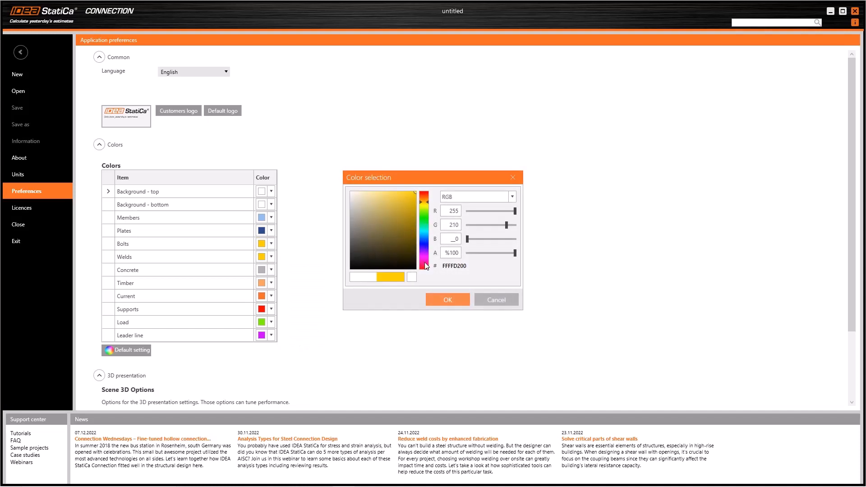
{"action": "left_click", "coordinate": [447, 299]}
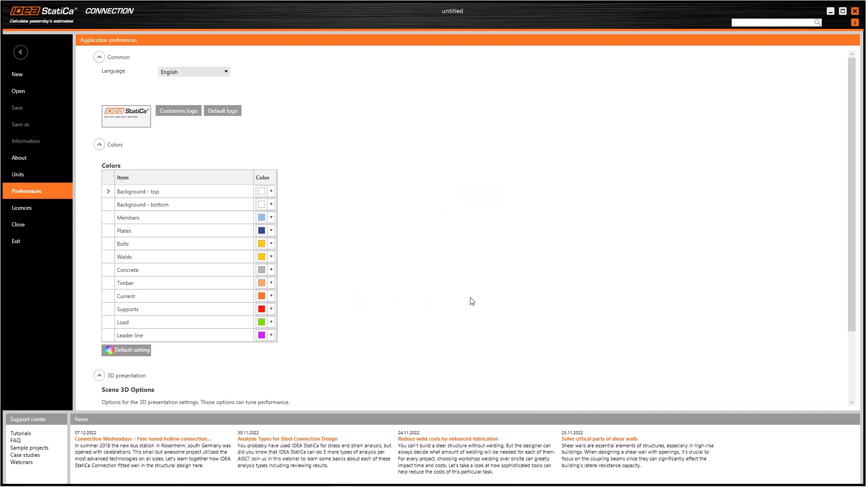
{"action": "mouse_move", "coordinate": [289, 245]}
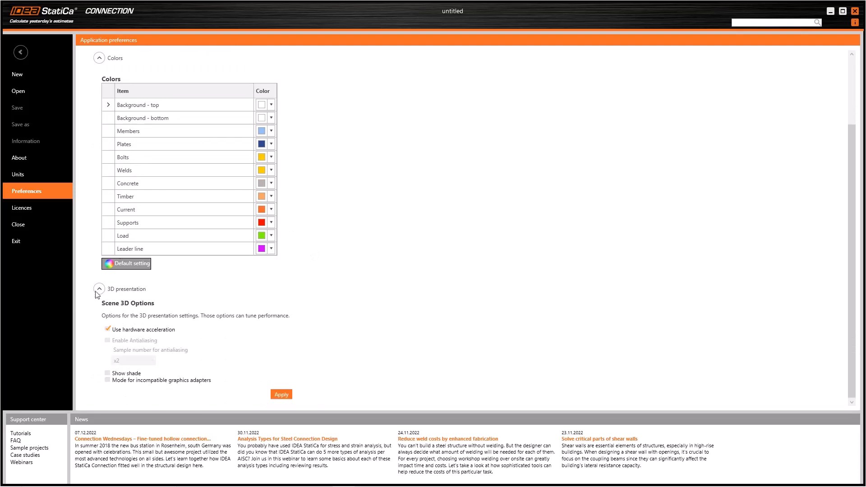
{"action": "mouse_move", "coordinate": [190, 326]}
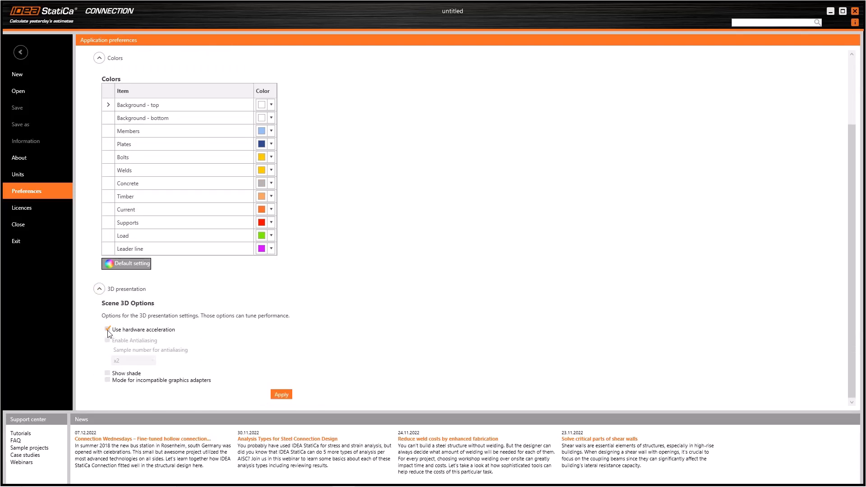
- Toggle Use hardware acceleration off and back on, leaving it enabled
{"action": "left_click", "coordinate": [107, 330]}
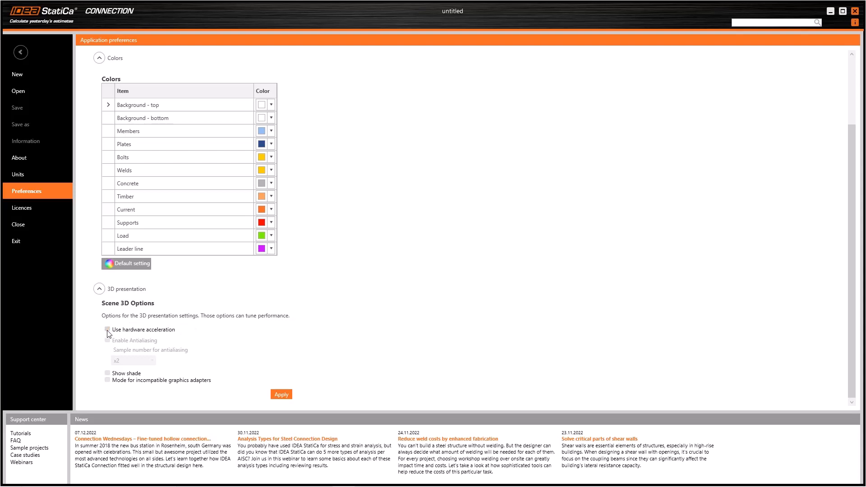
{"action": "left_click", "coordinate": [106, 330]}
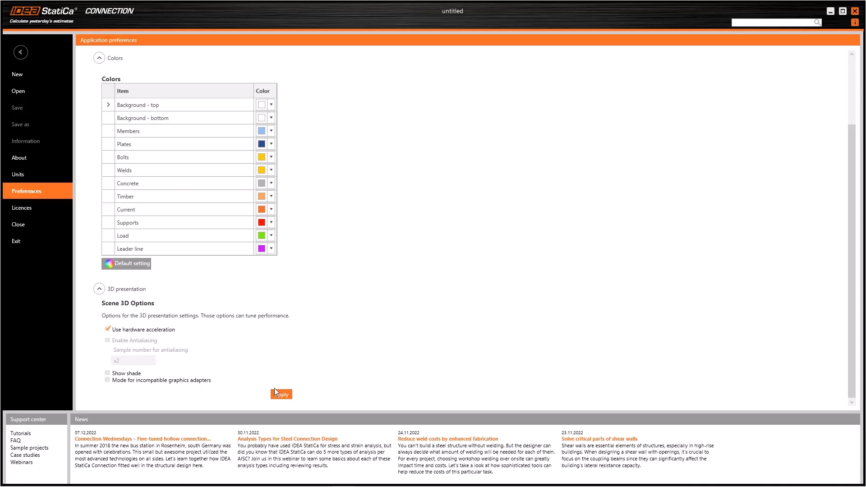
{"action": "mouse_move", "coordinate": [298, 312]}
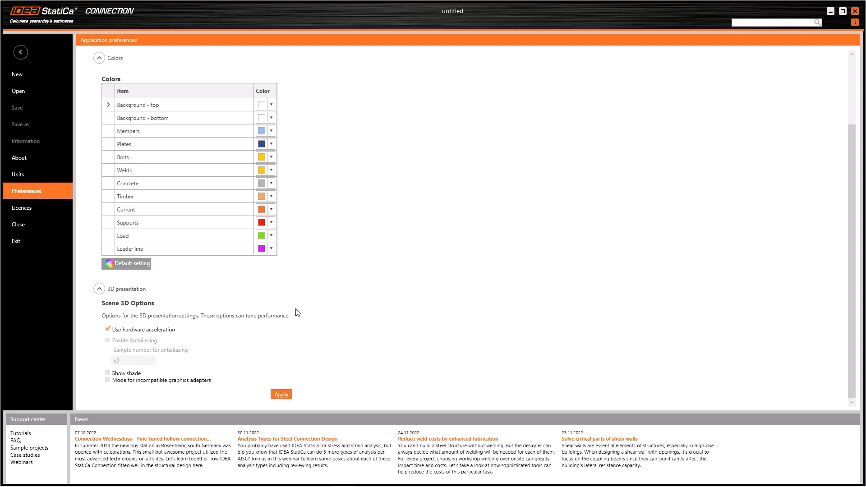